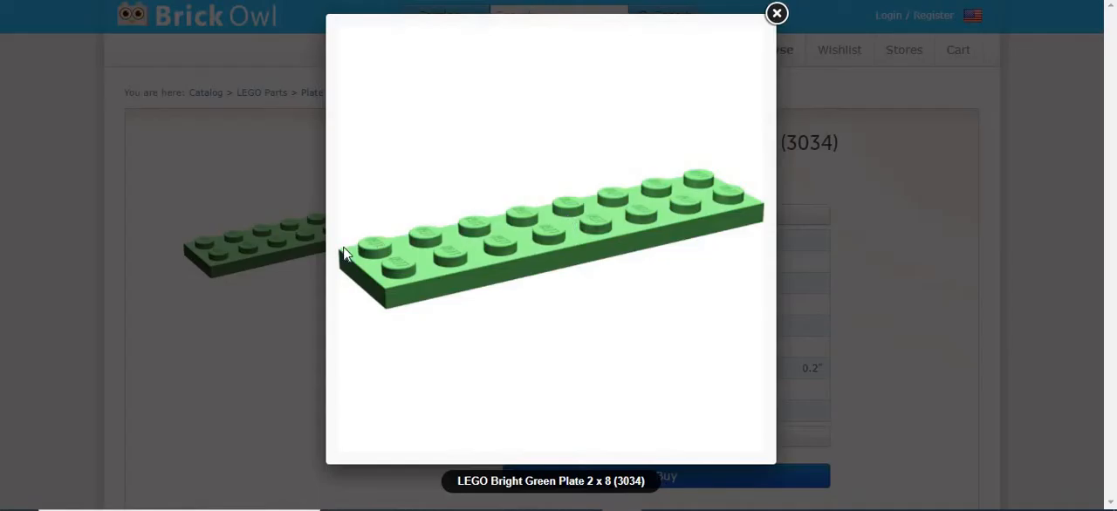
mouse_move(753, 193)
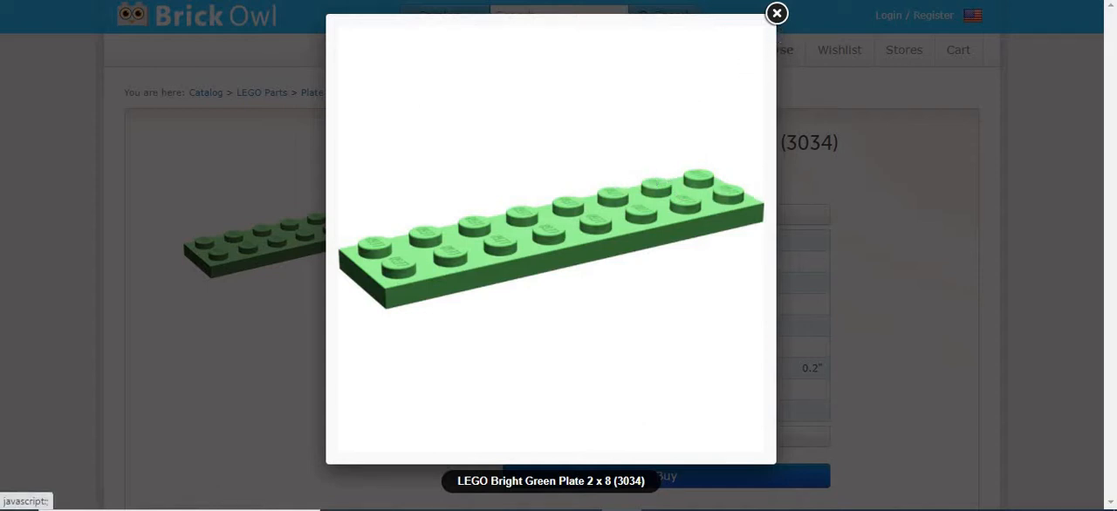
mouse_move(482, 279)
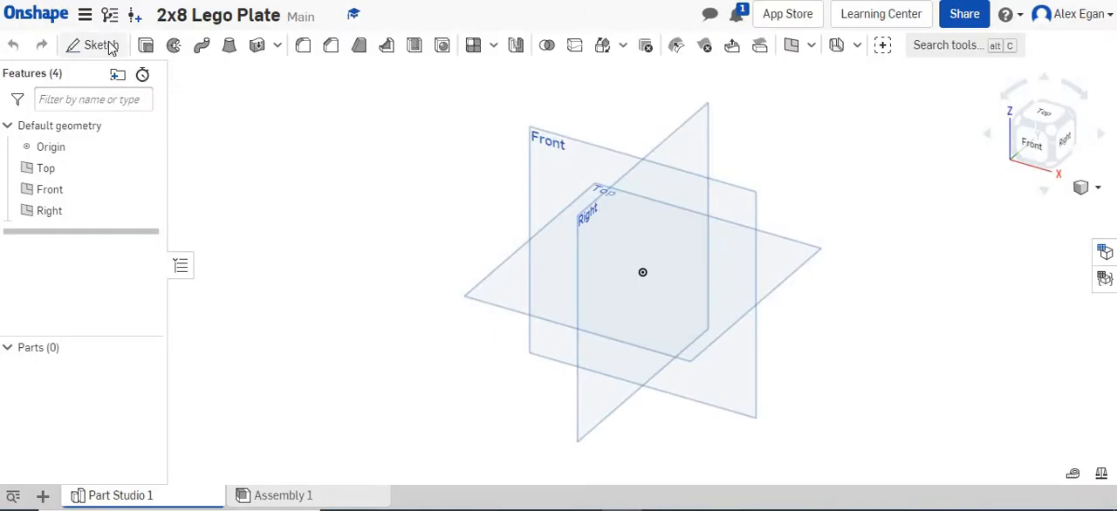
- Start a sketch on the Front plane and draw a corner rectangle from the origin
click(96, 45)
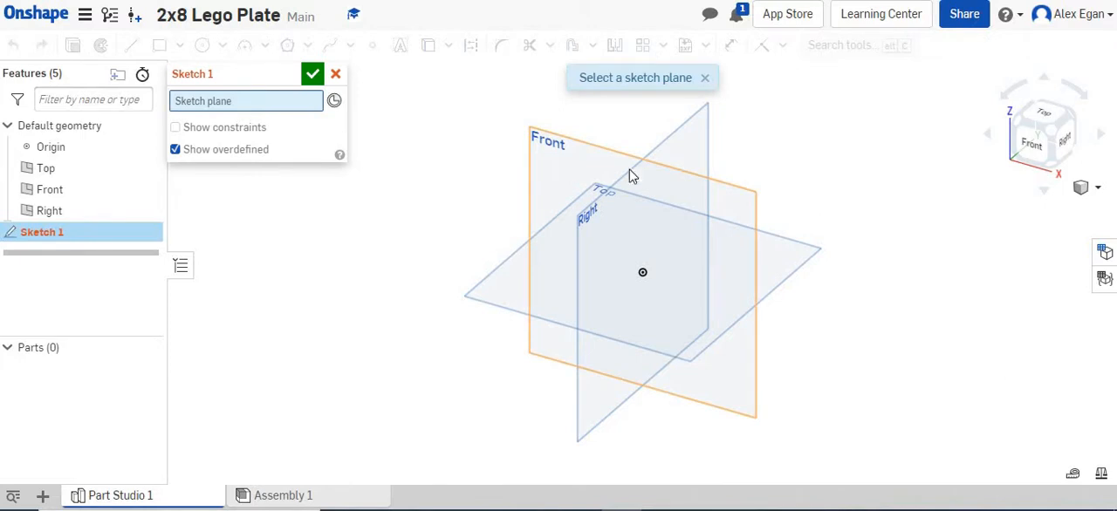
click(633, 175)
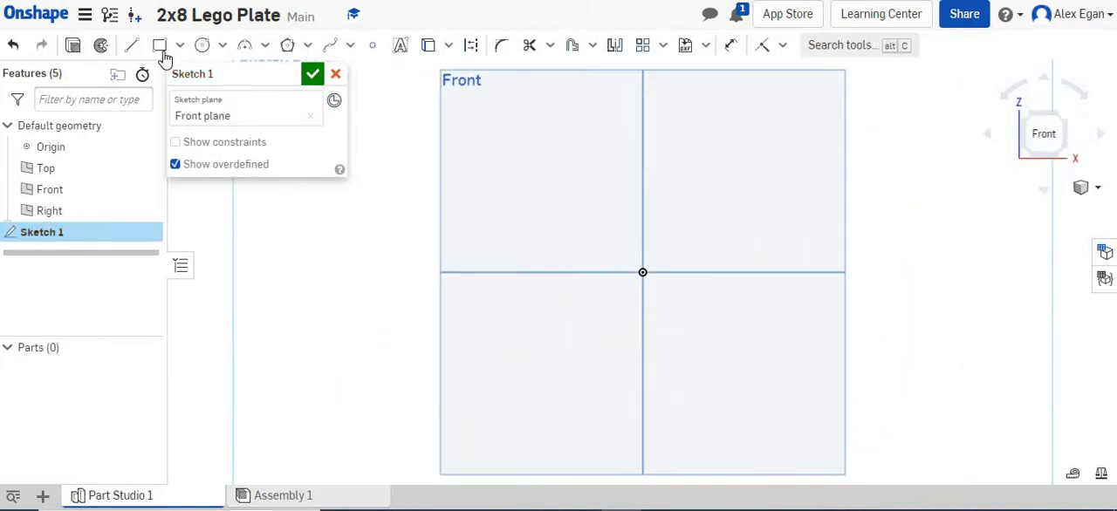
click(159, 44)
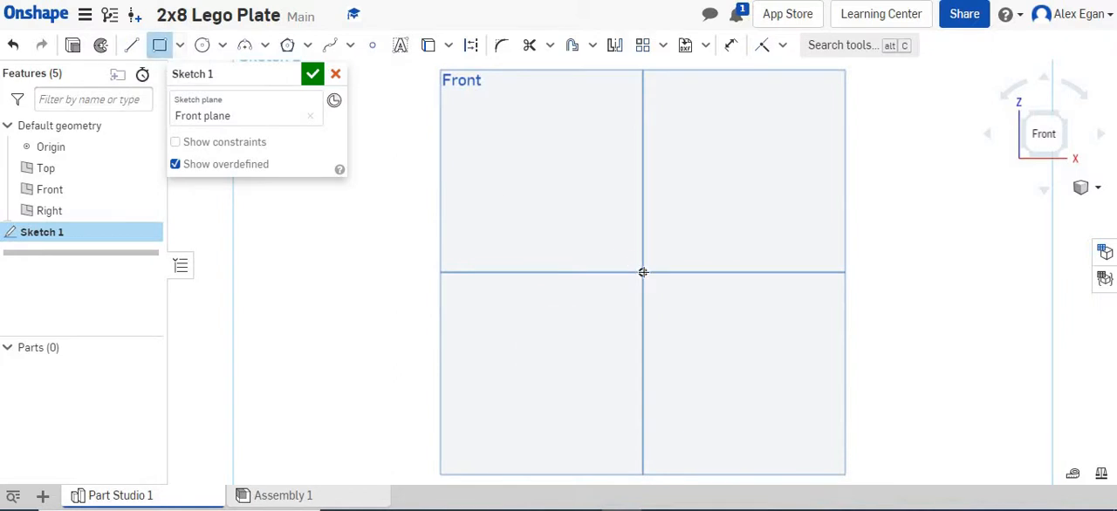
drag(643, 272, 781, 203)
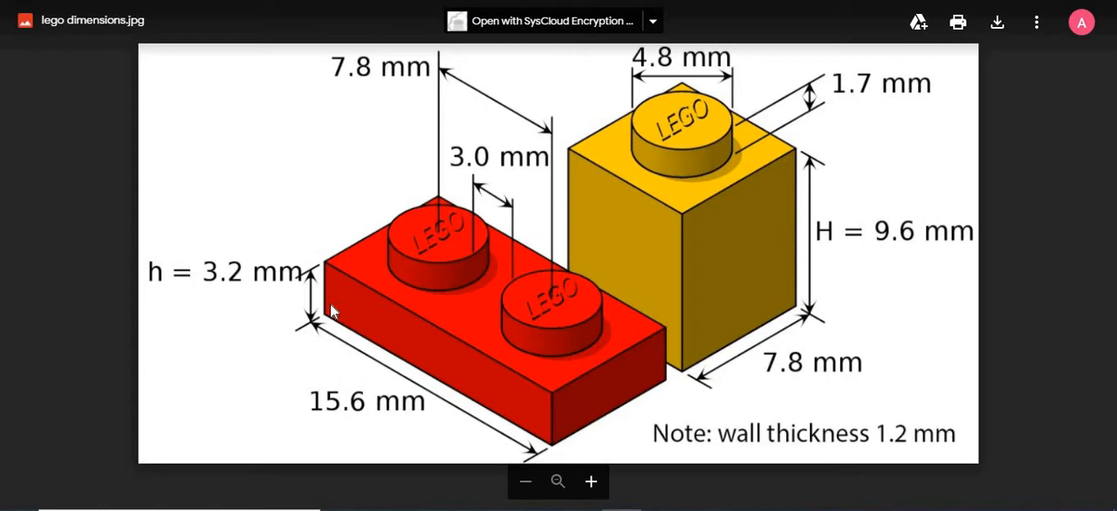
mouse_move(333, 312)
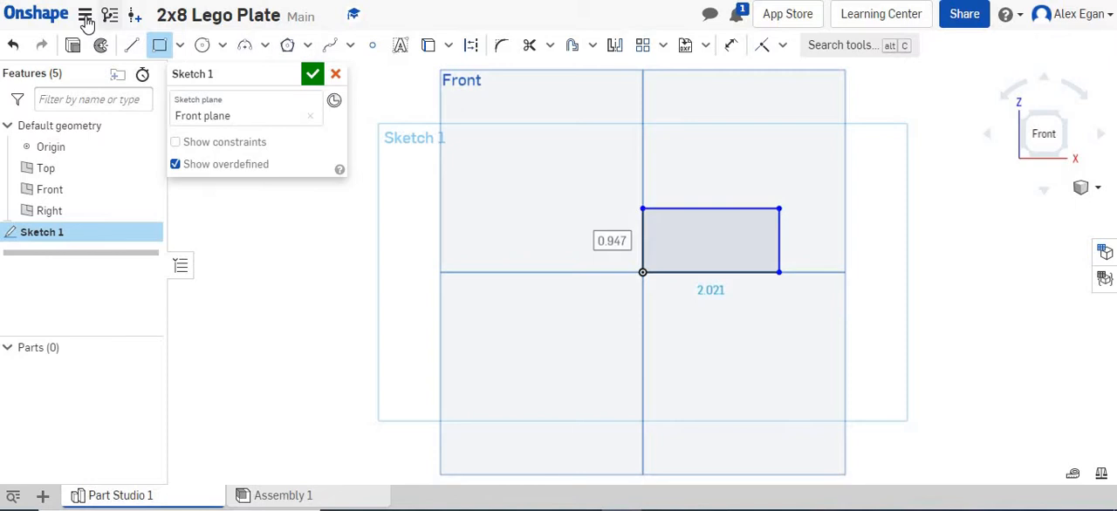
- Set the workspace default length unit to Millimeter
click(84, 18)
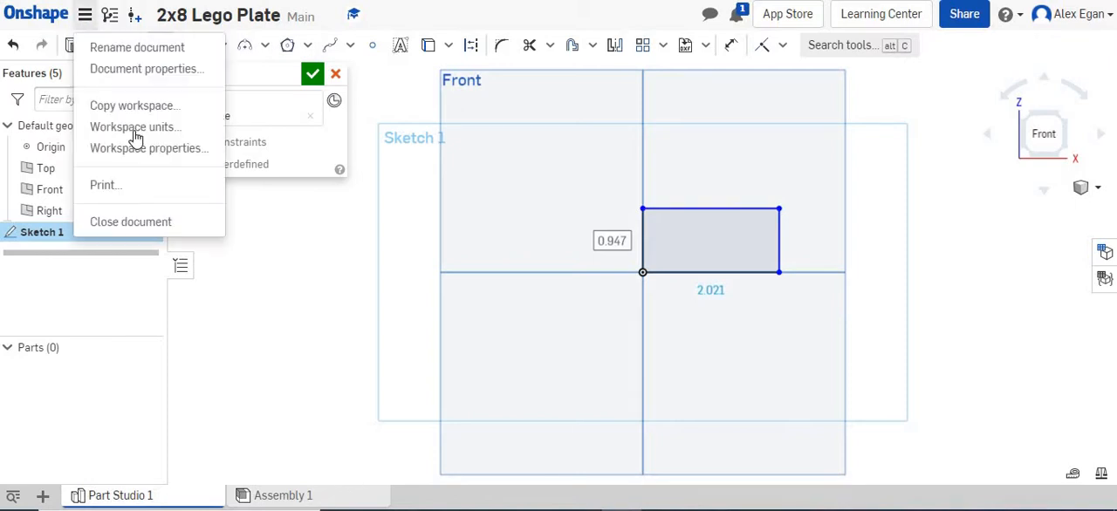
click(136, 126)
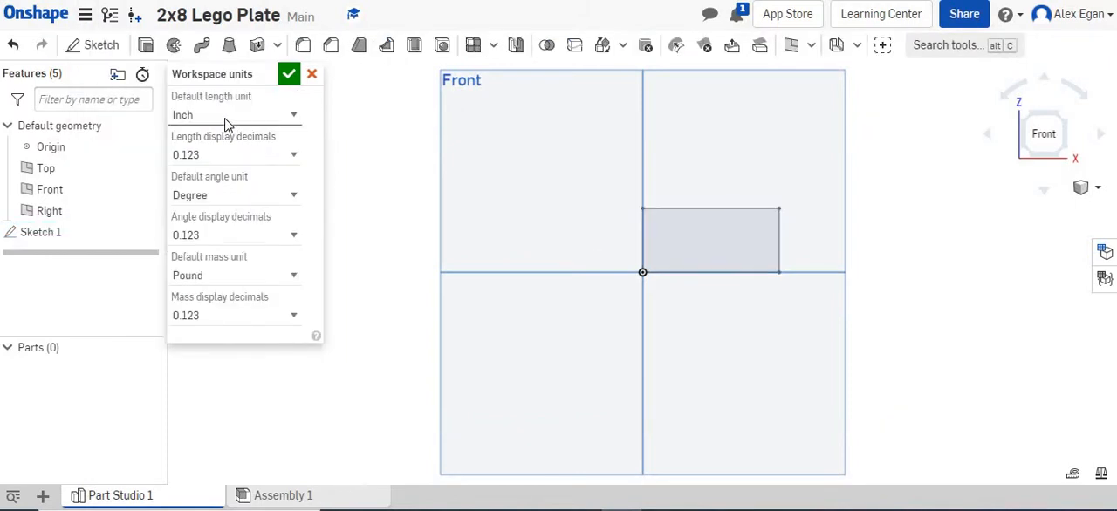
click(235, 114)
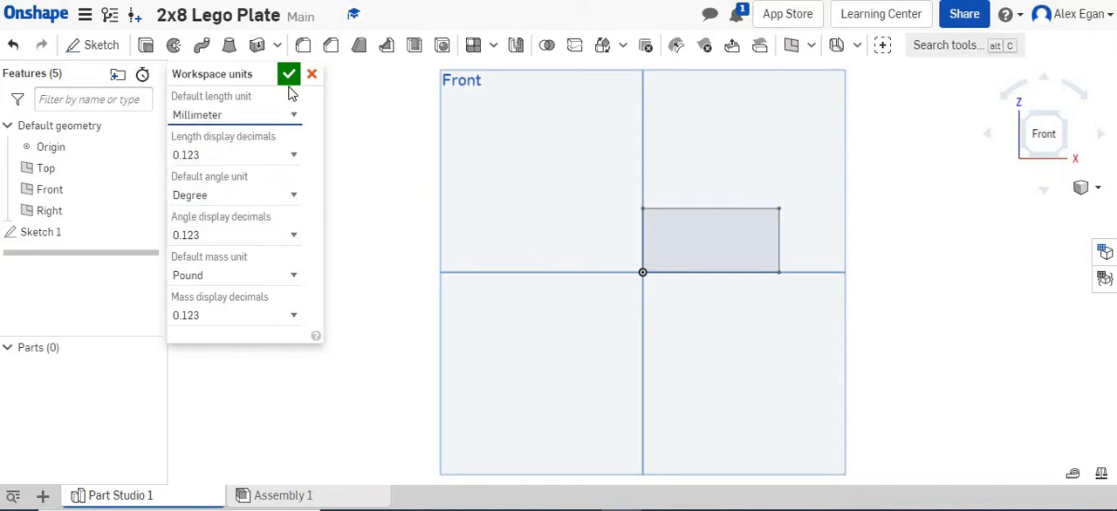
click(289, 73)
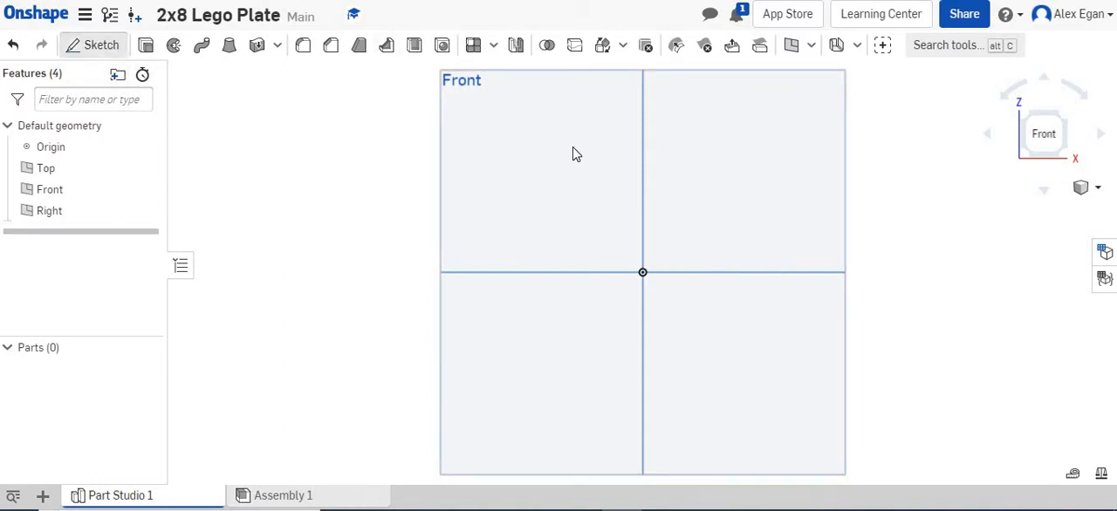
- Start a Front-plane sketch and drag a corner rectangle from the origin
click(86, 44)
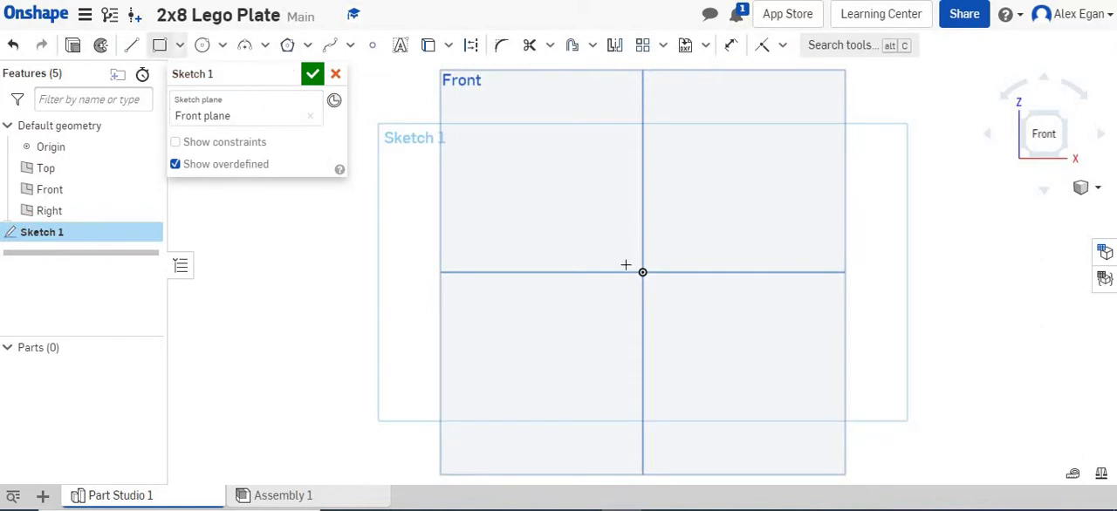
drag(642, 271, 799, 247)
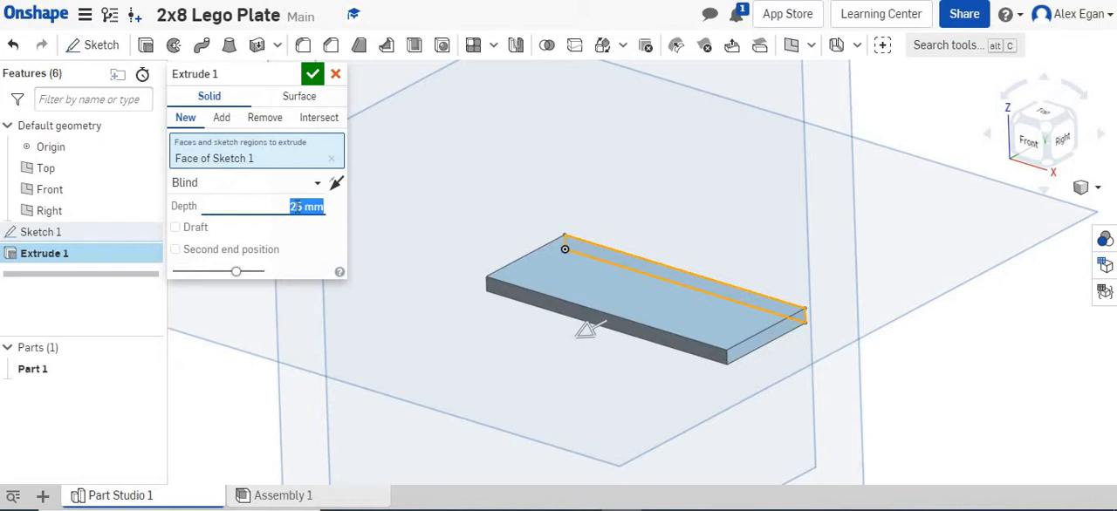
- Extrude the rectangle sketch to a 15.6 mm depth and confirm
text(15.6)
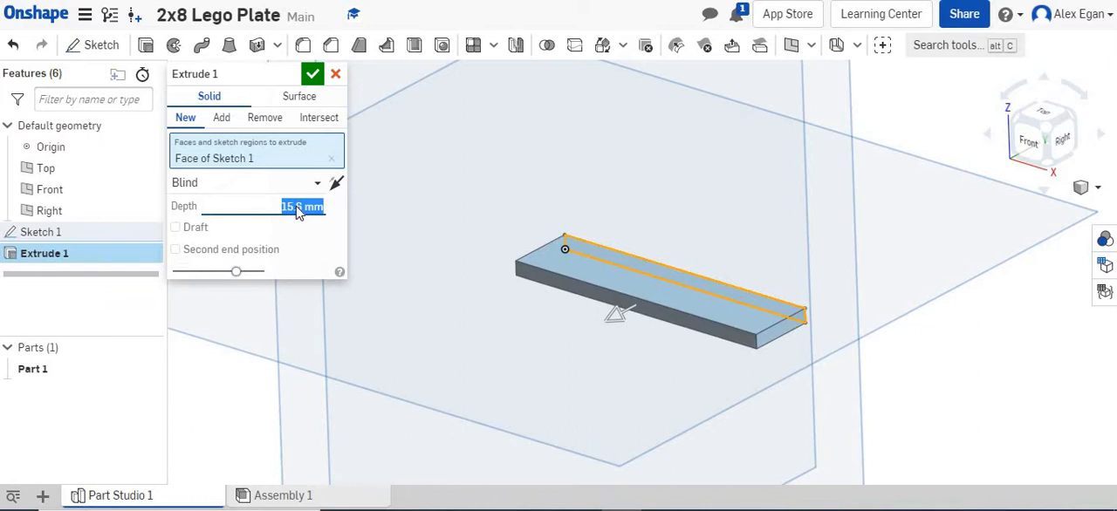
click(311, 74)
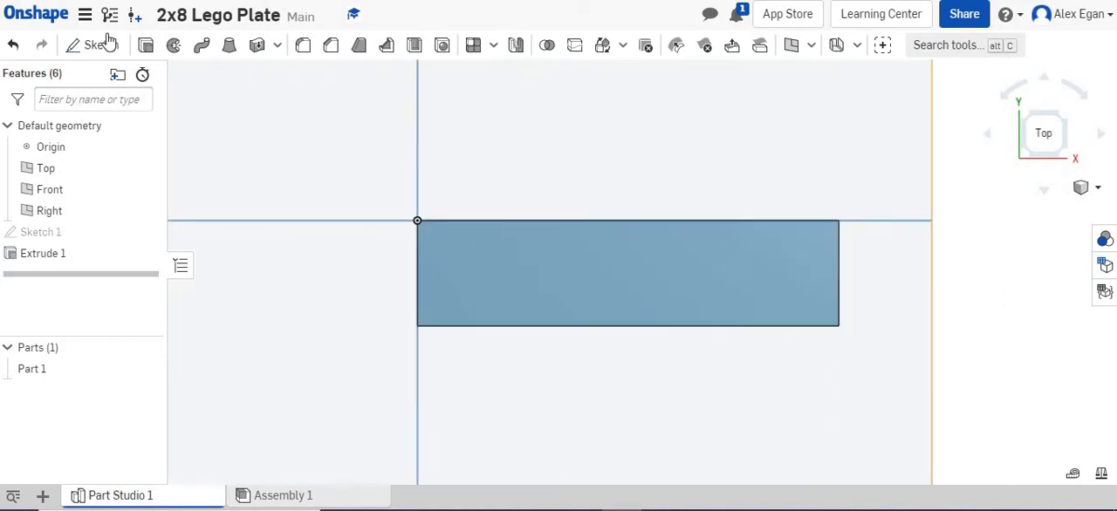
- Start Sketch 2 on the top face of the Extrude 1 plate
click(87, 45)
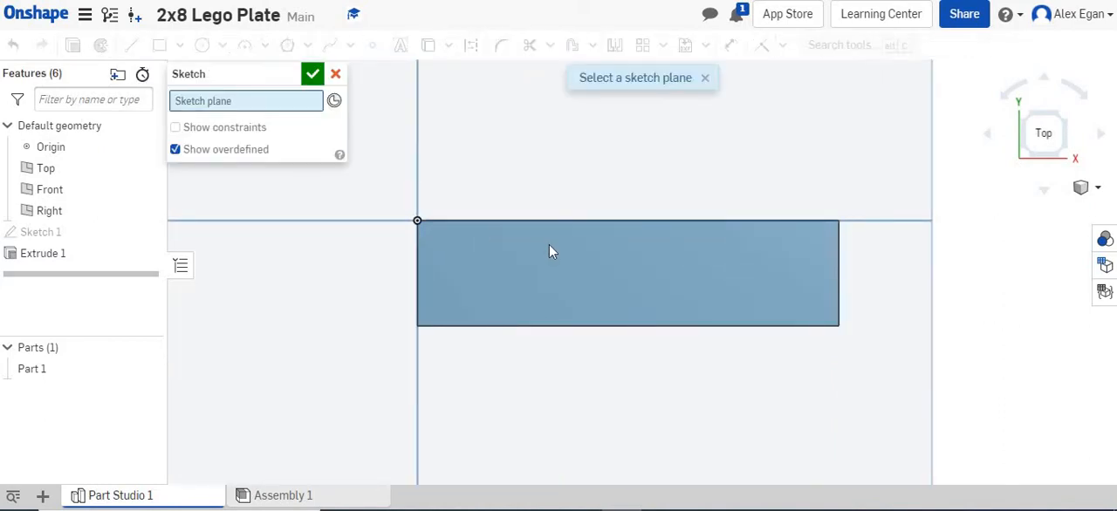
click(627, 273)
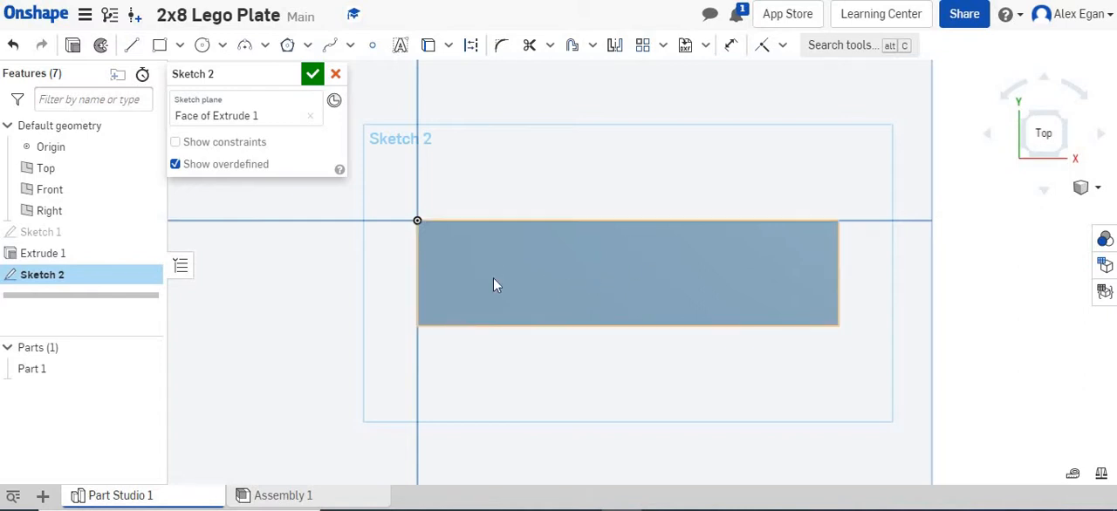
click(203, 45)
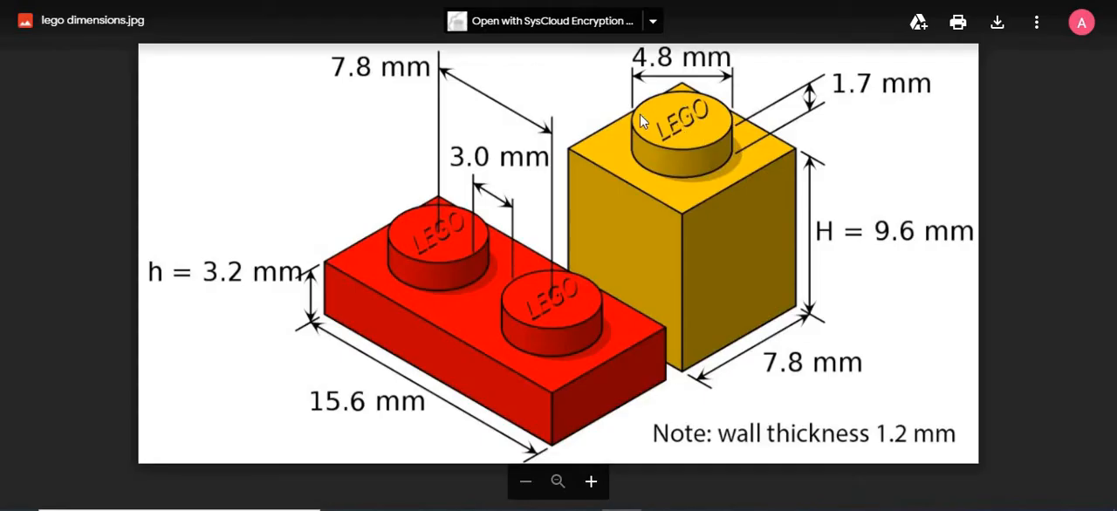
mouse_move(727, 118)
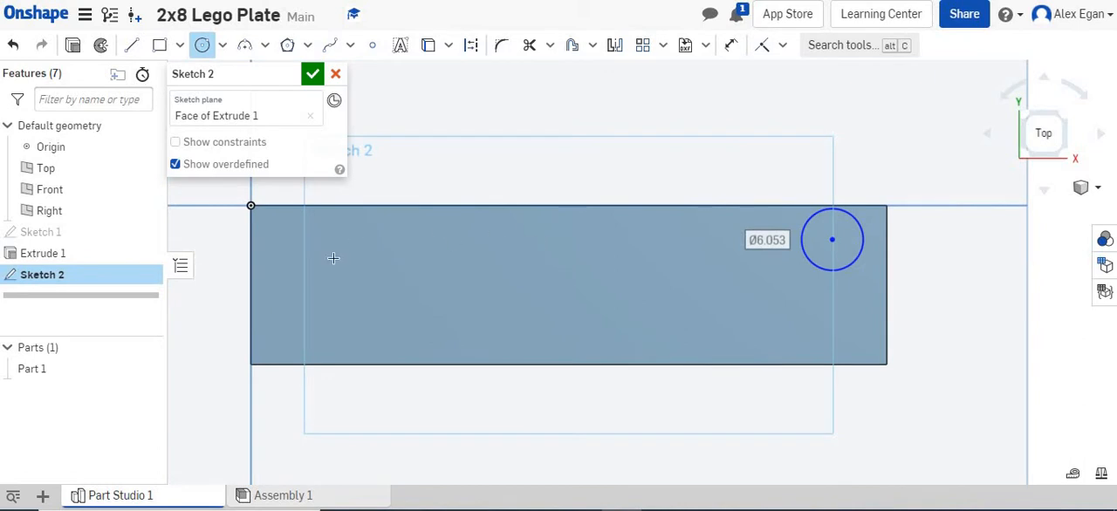
mouse_move(827, 343)
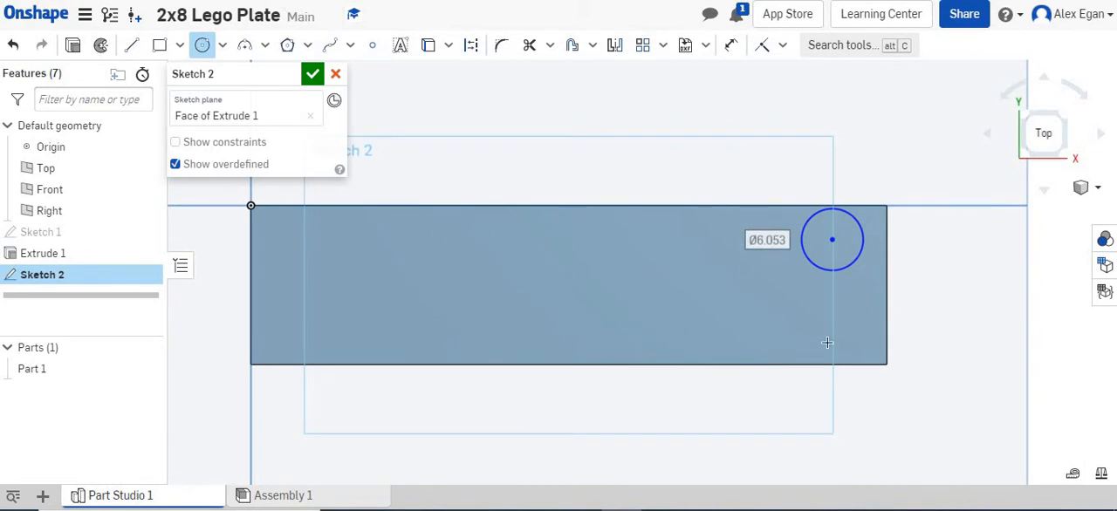
mouse_move(705, 158)
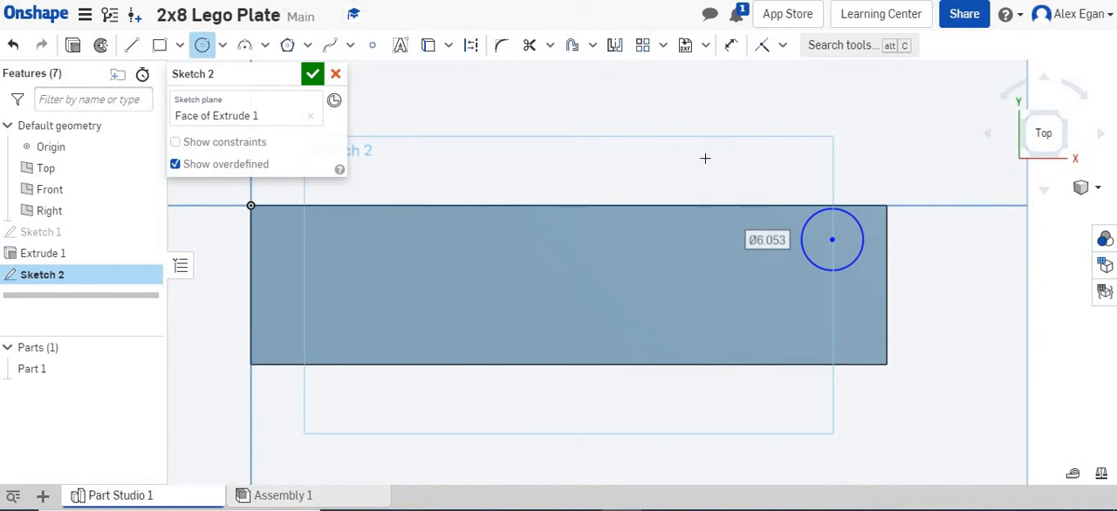
mouse_move(795, 268)
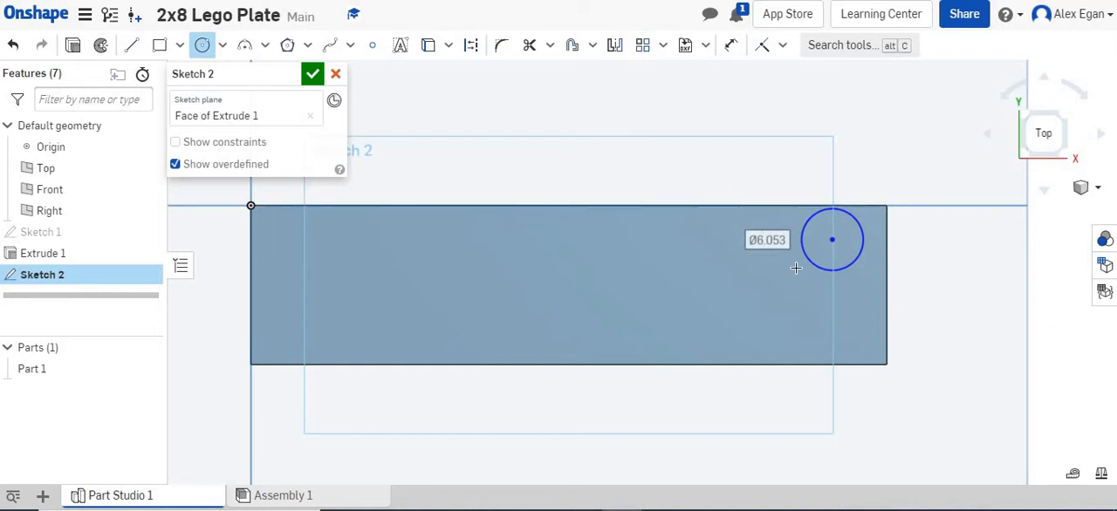
- Enter a 4.8 mm diameter for the stud circle
text(4.8)
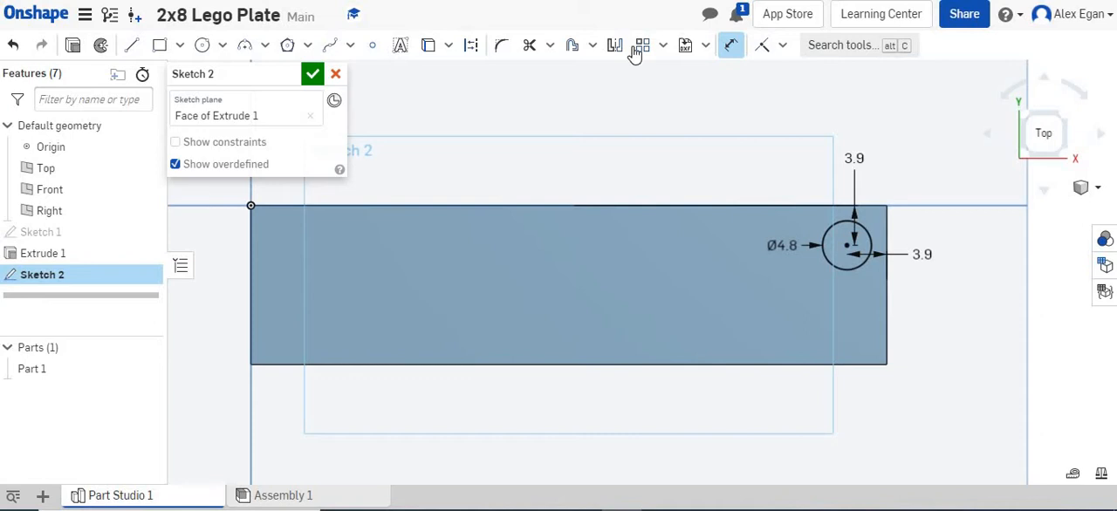
mouse_move(643, 45)
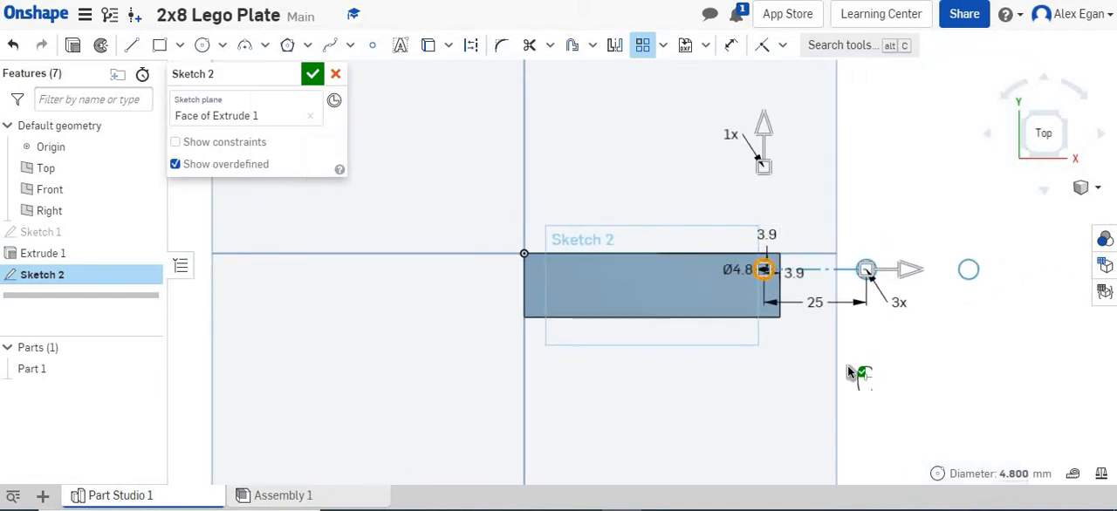
mouse_move(932, 338)
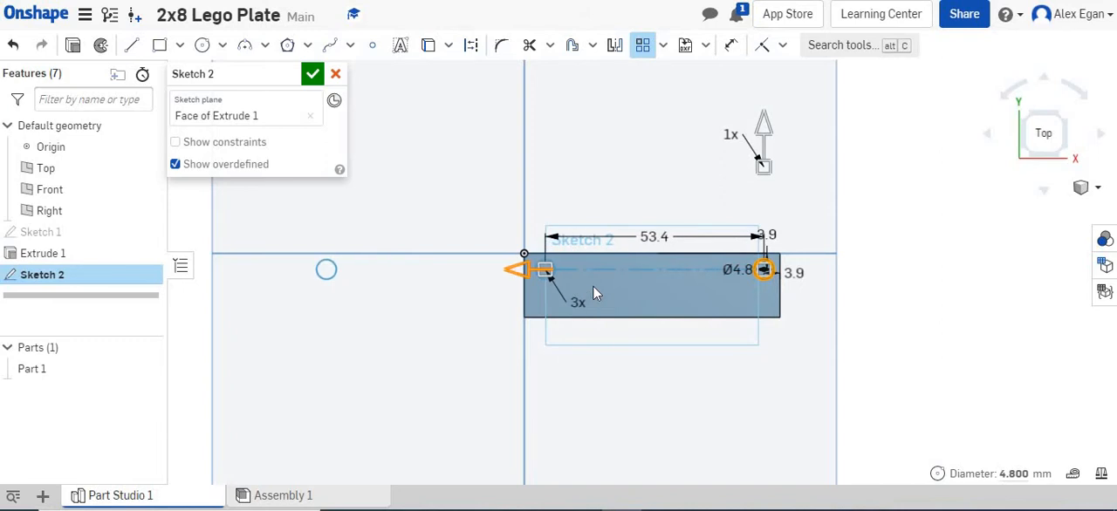
- Set how far the linear pattern's row of stud circles spans
click(653, 236)
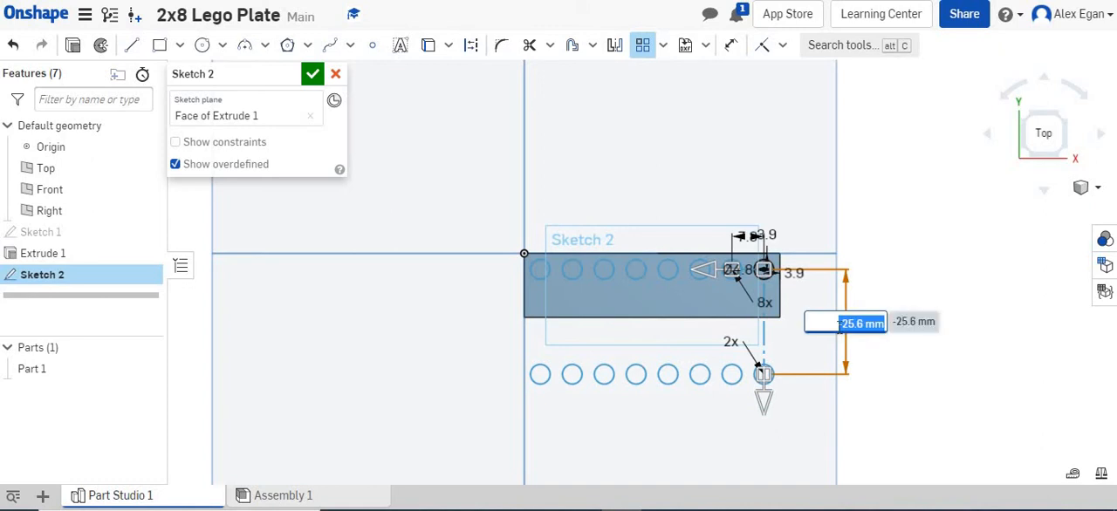
- Retype the second stud row offset as 7.8 mm
text(7.8)
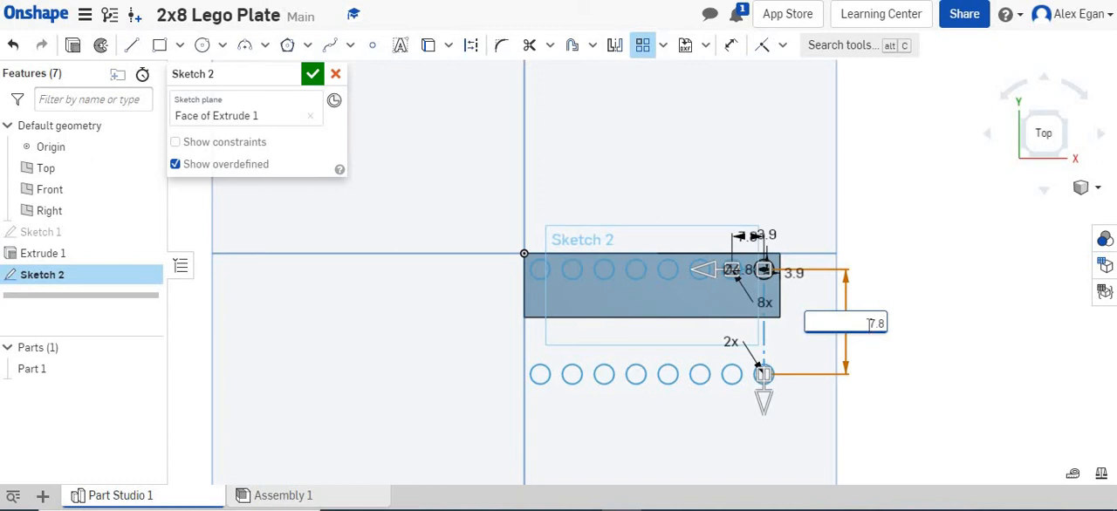
mouse_move(891, 395)
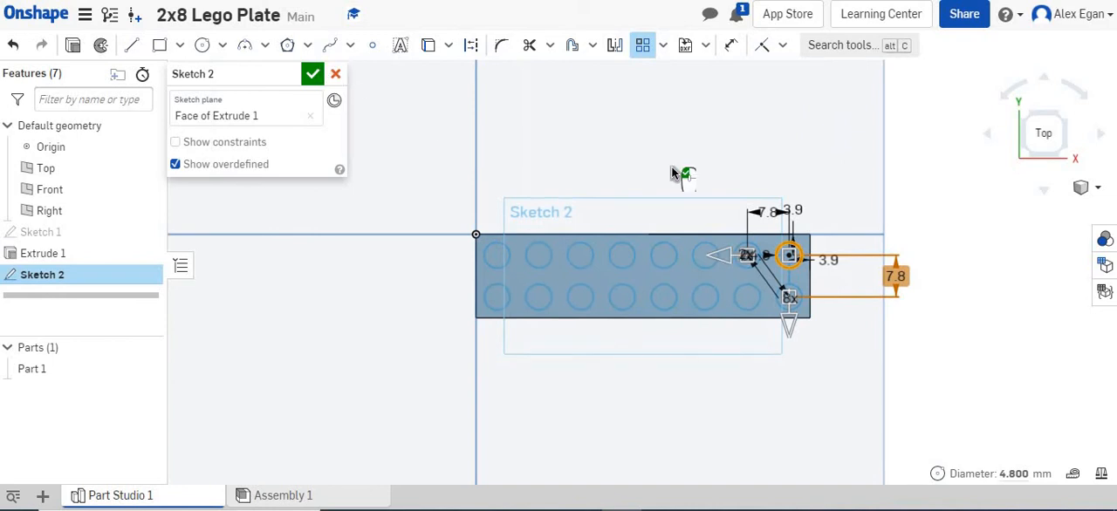
mouse_move(691, 328)
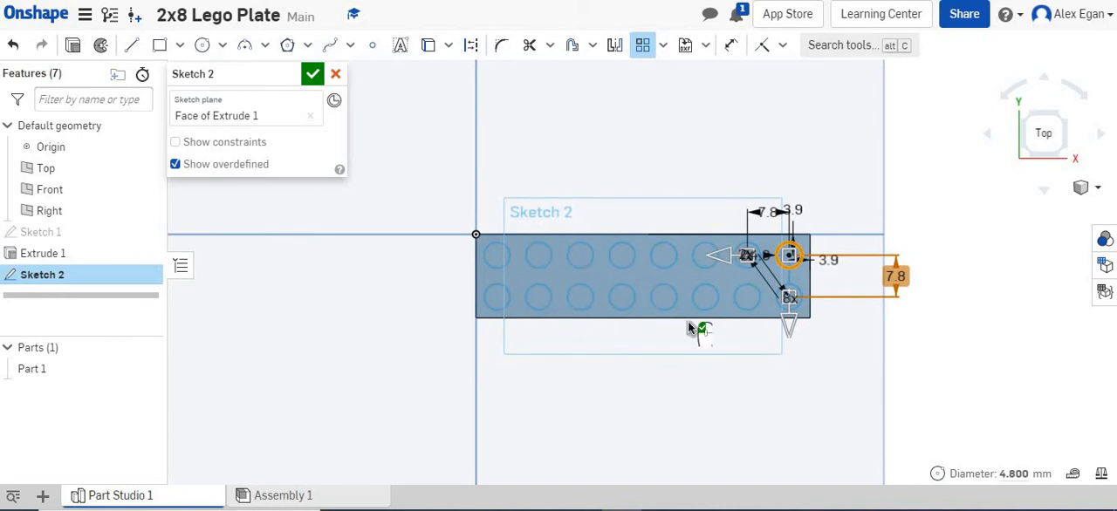
mouse_move(768, 253)
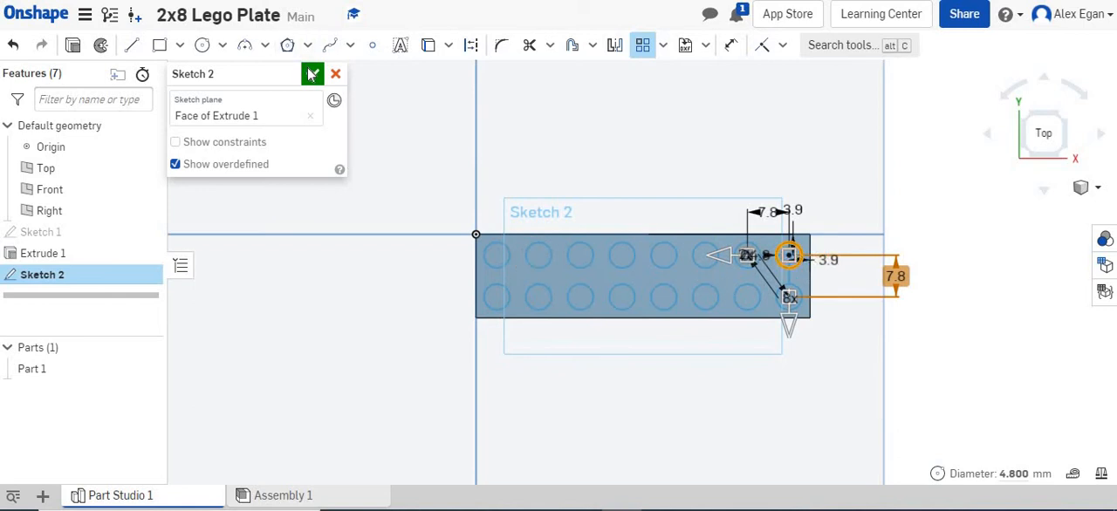
- Finish the sketch and extrude all sixteen stud circles 1.7 mm onto the plate
click(312, 73)
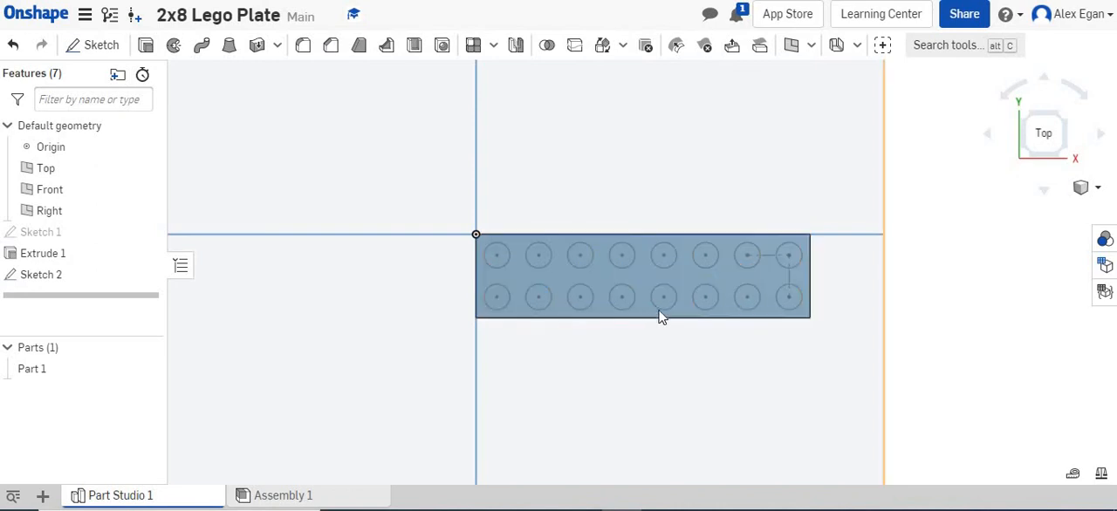
drag(655, 314, 392, 218)
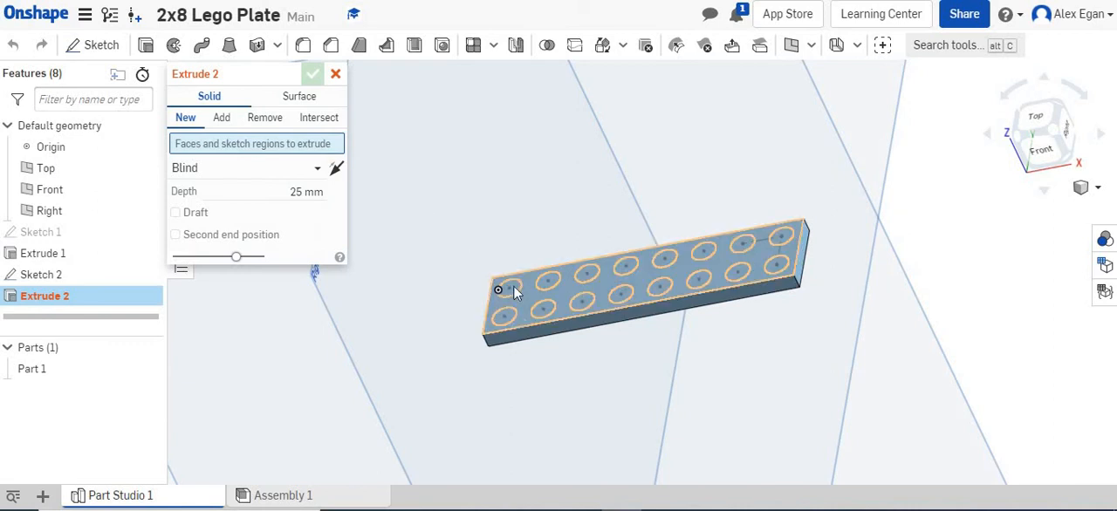
click(221, 116)
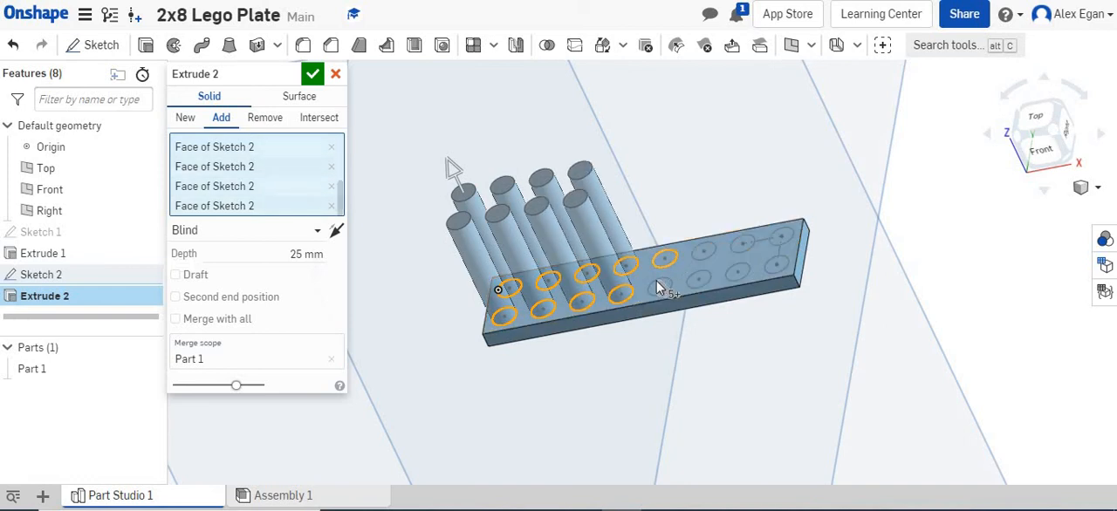
click(688, 279)
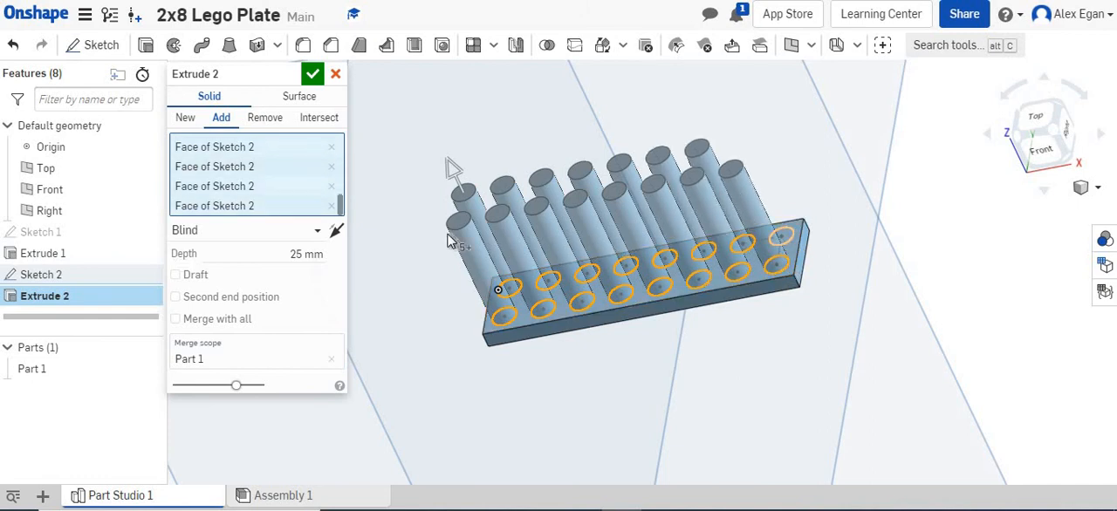
click(306, 253)
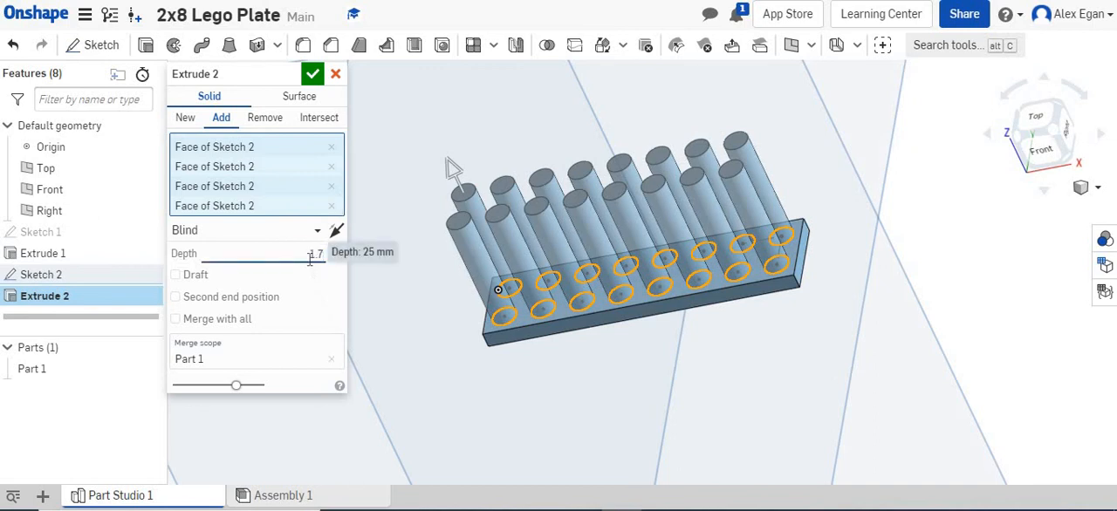
text(1.7 mm)
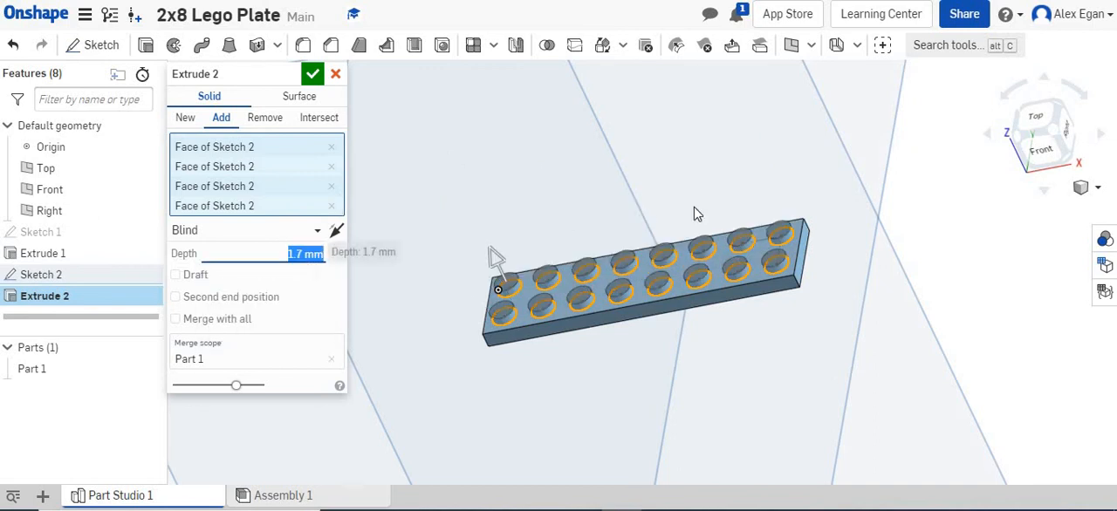
click(312, 74)
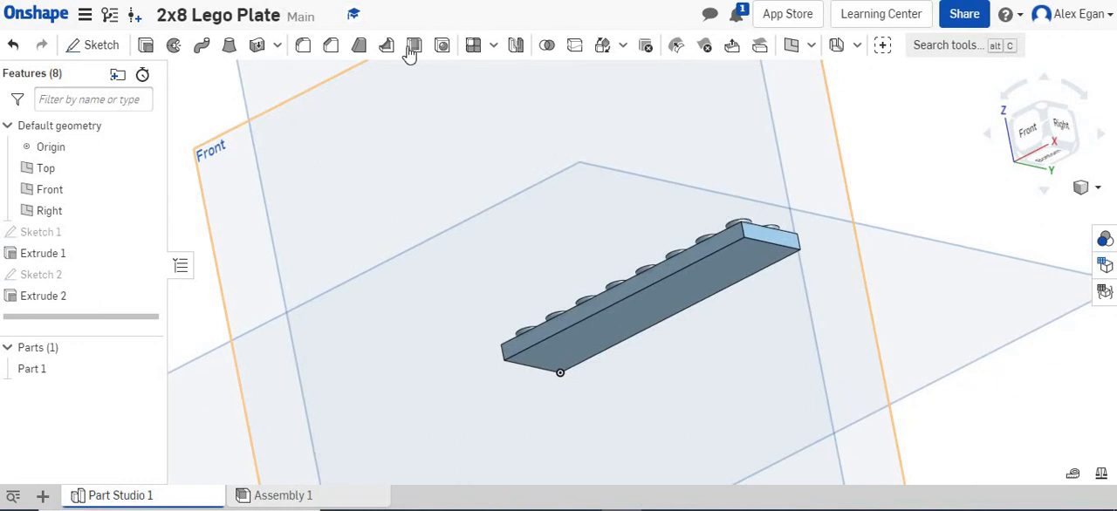
- Shell the plate, removing its bottom face, with 1.2 mm wall thickness
click(413, 44)
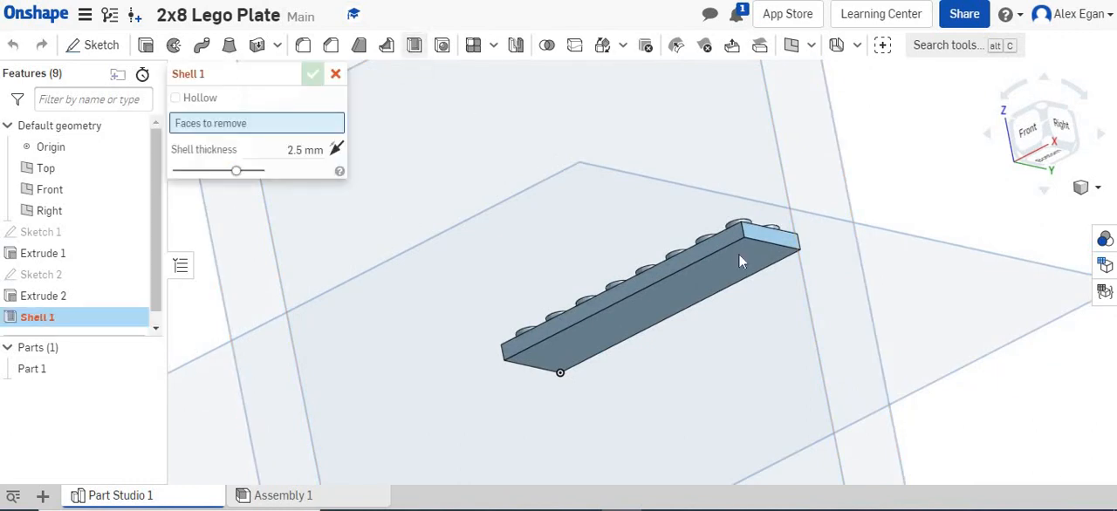
click(741, 253)
text(1.2)
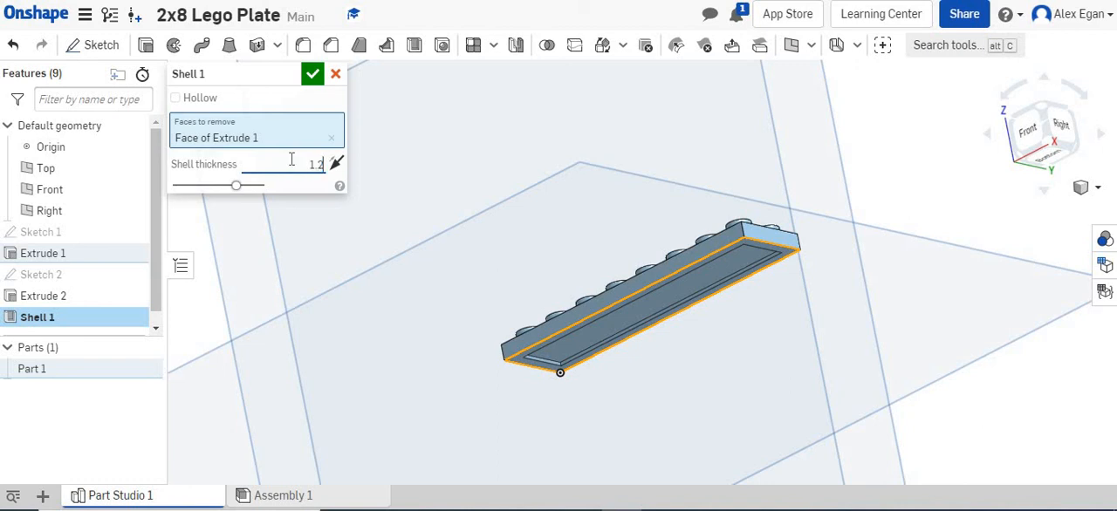
click(291, 164)
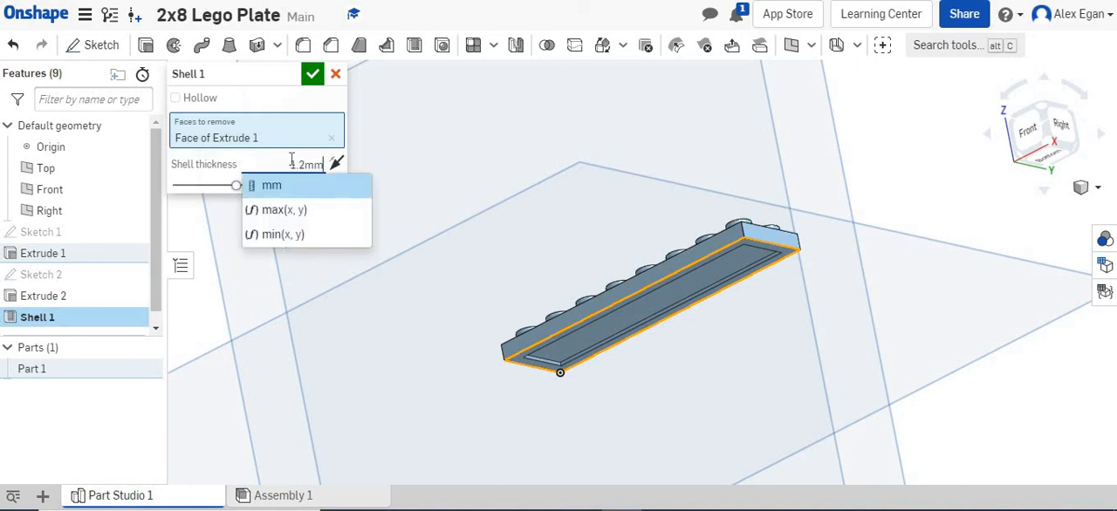
click(271, 185)
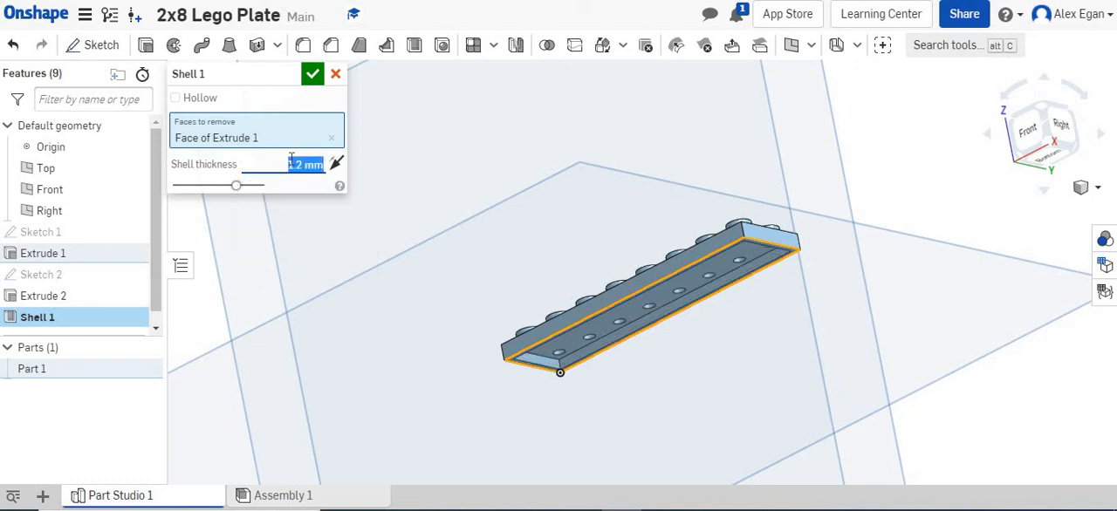
click(312, 73)
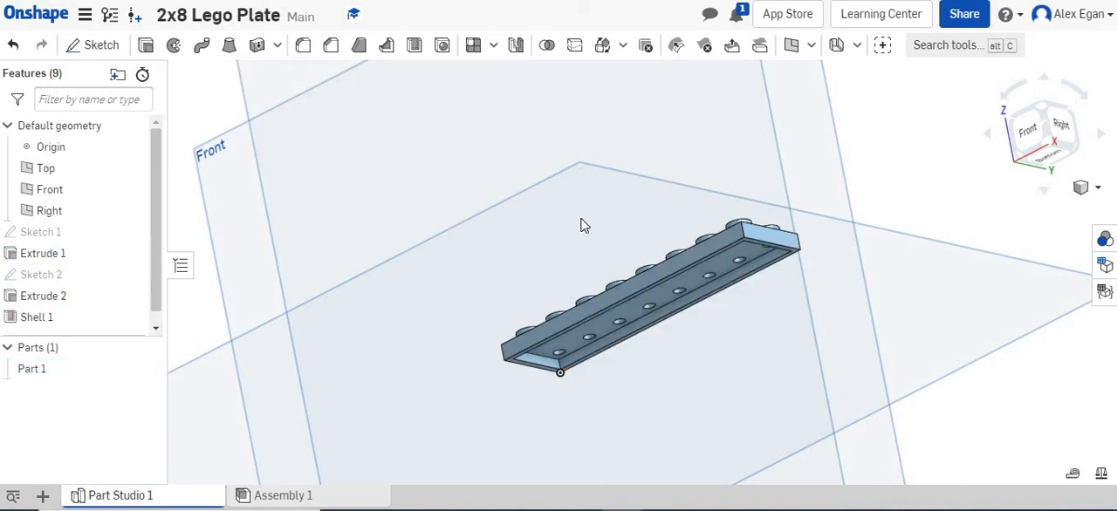